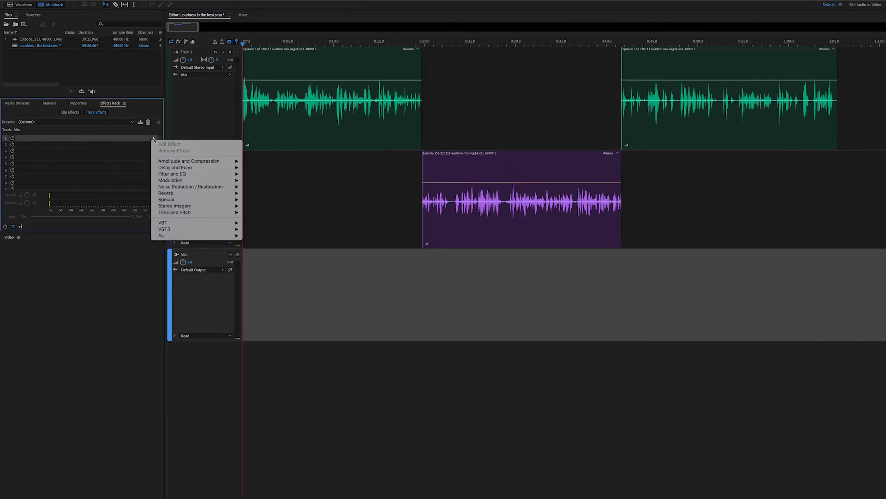
mouse_move(166, 193)
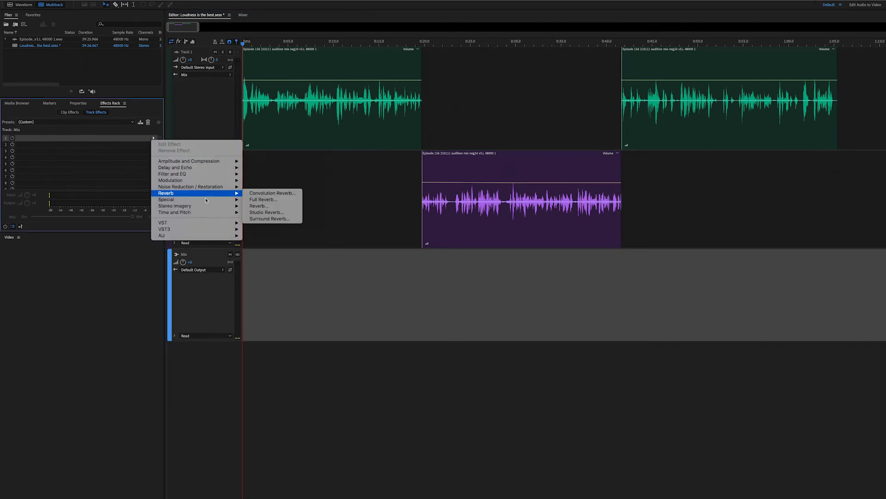
mouse_move(166, 199)
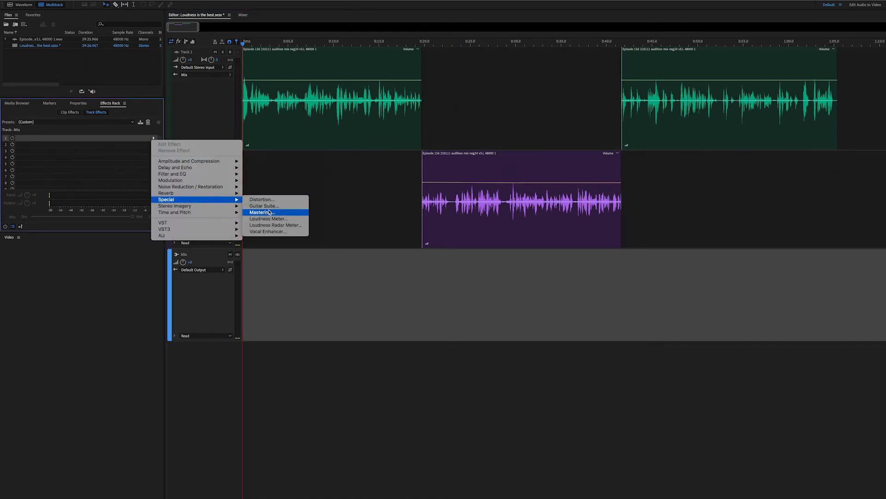
mouse_move(269, 219)
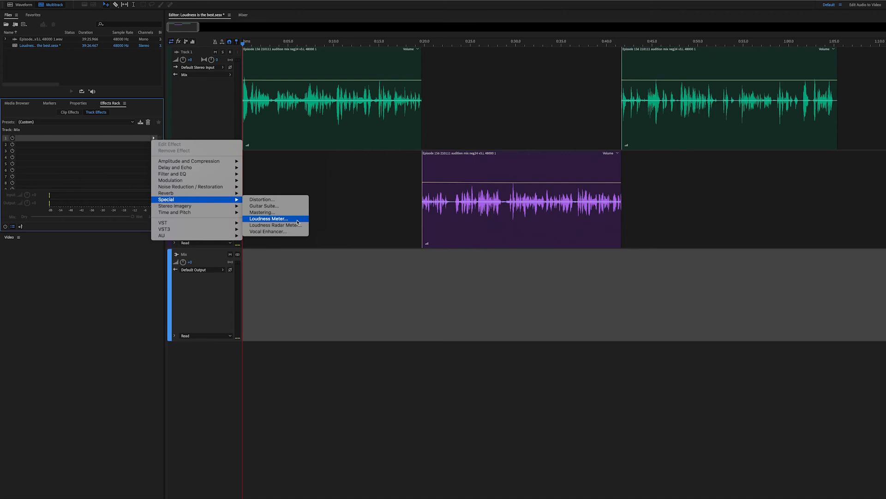
Insert Special > Loudness Meter into the Mix track's first effects rack slot.
left_click(267, 219)
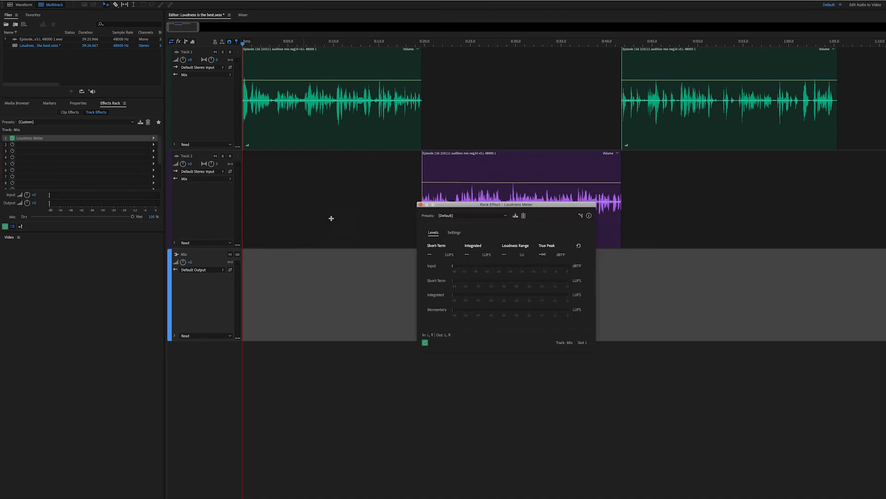